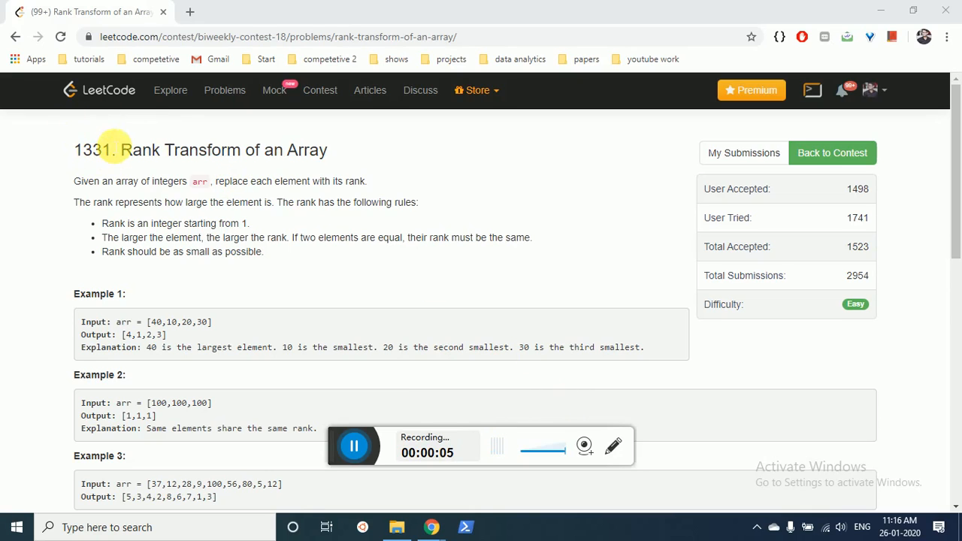
pyautogui.moveTo(103, 141)
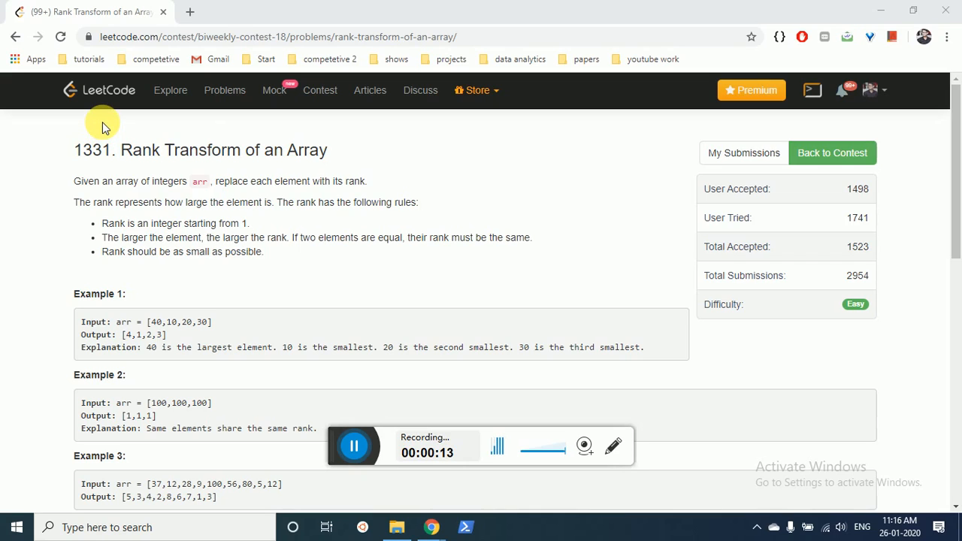
pyautogui.moveTo(299, 127)
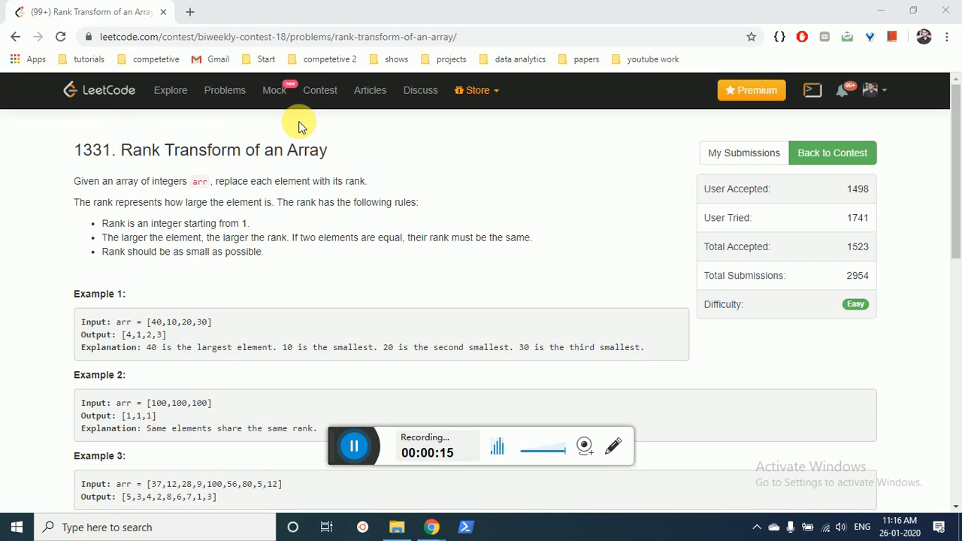
pyautogui.moveTo(278, 248)
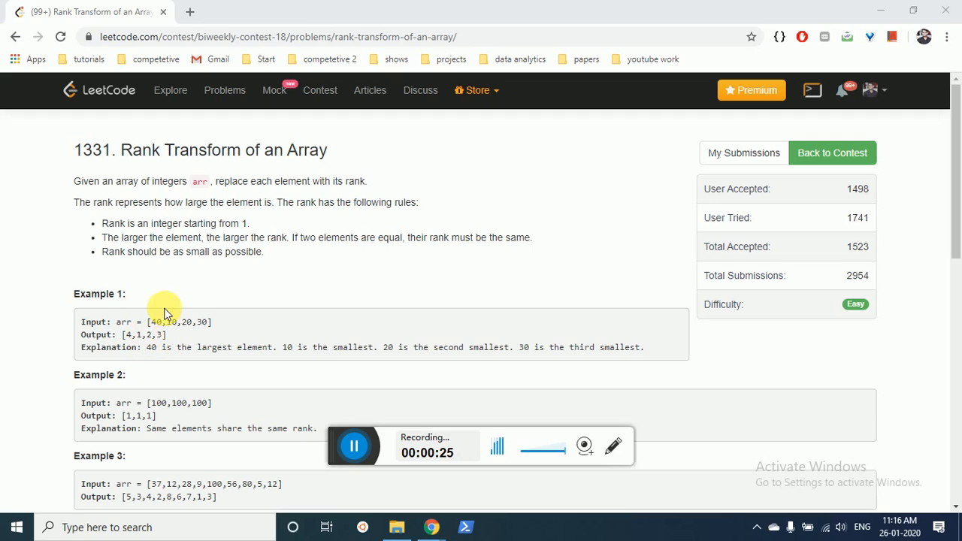
pyautogui.moveTo(199, 214)
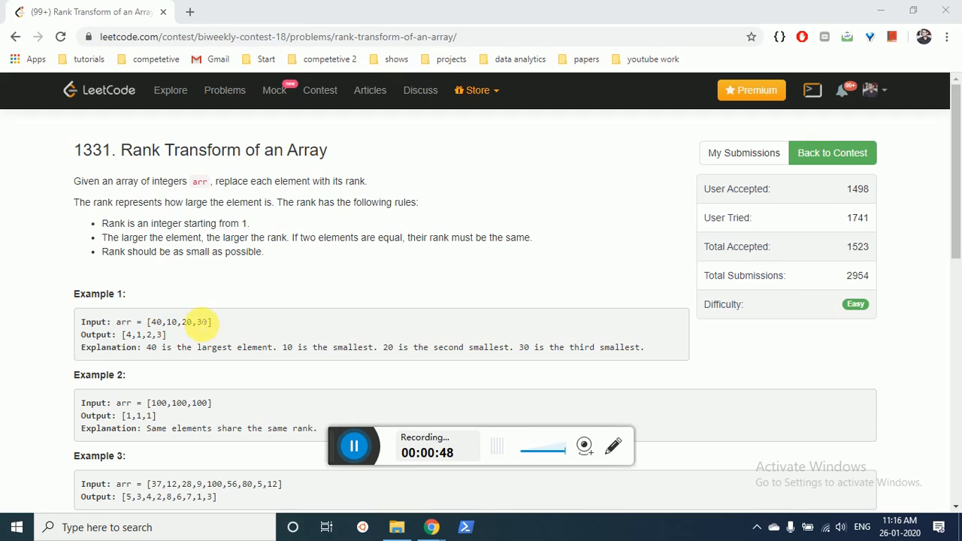
pyautogui.moveTo(235, 308)
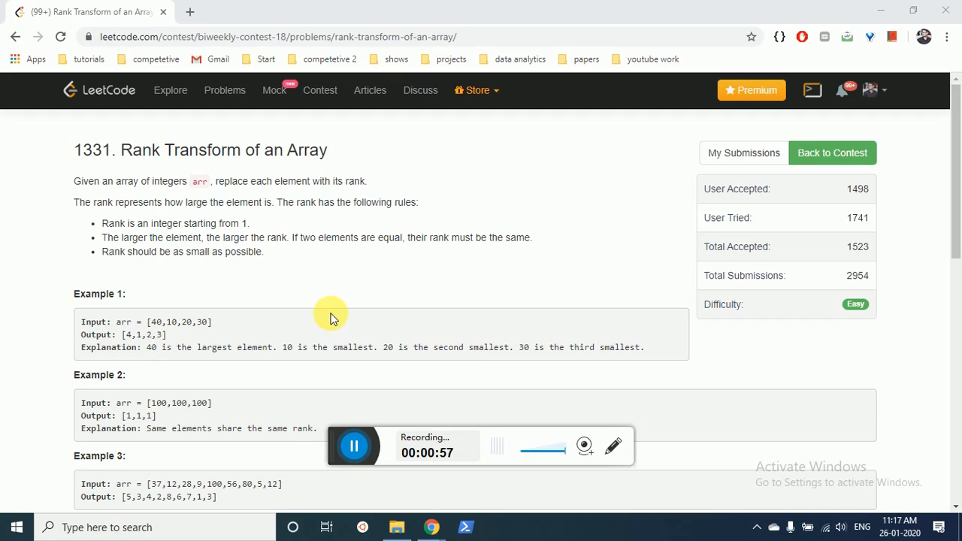
# Step: Scroll the Sketchpad canvas to the array diagram above its sorted copy
pyautogui.scroll(-3)
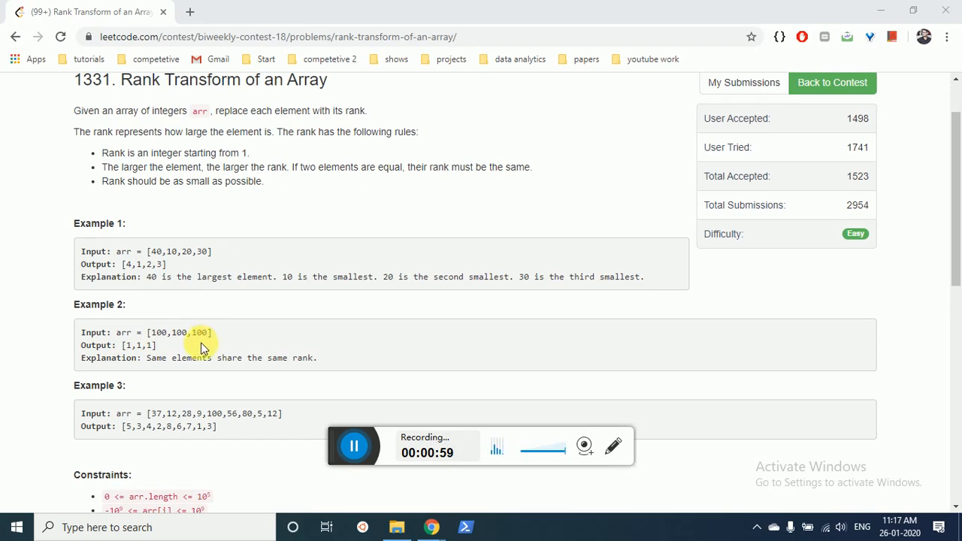
pyautogui.moveTo(220, 347)
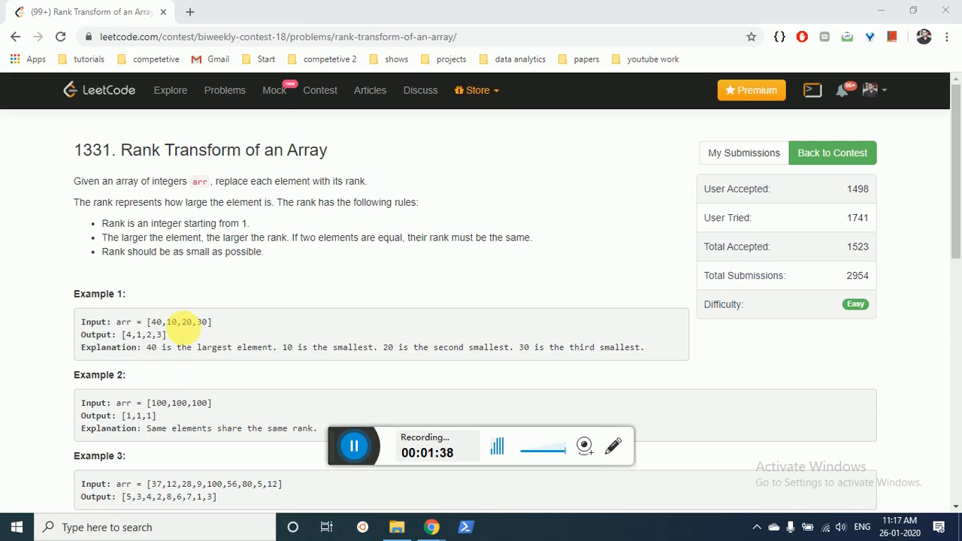
pyautogui.moveTo(178, 343)
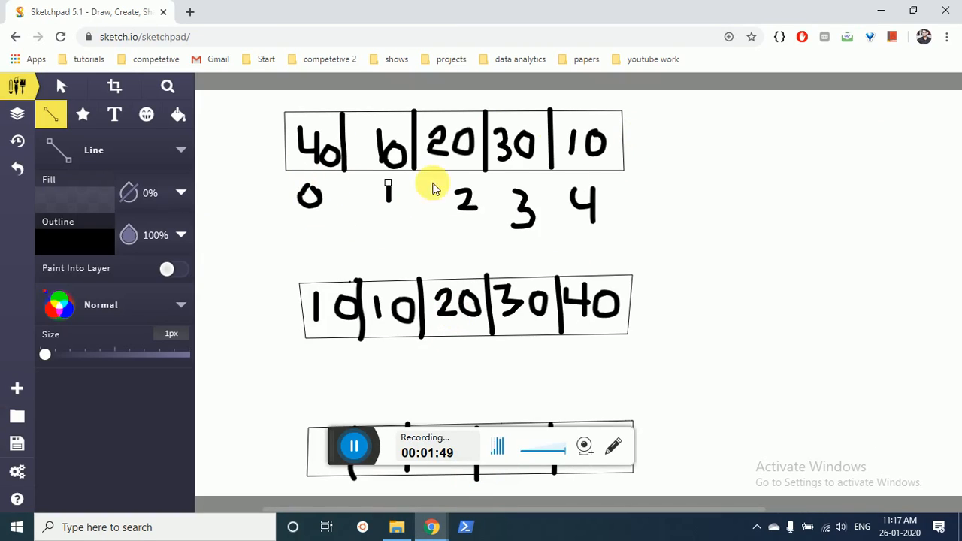
pyautogui.moveTo(535, 167)
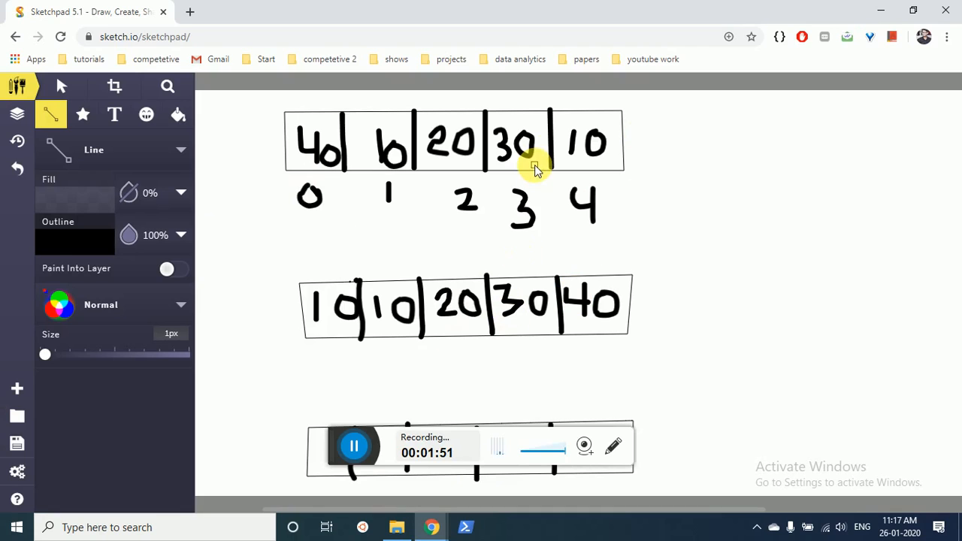
pyautogui.moveTo(439, 208)
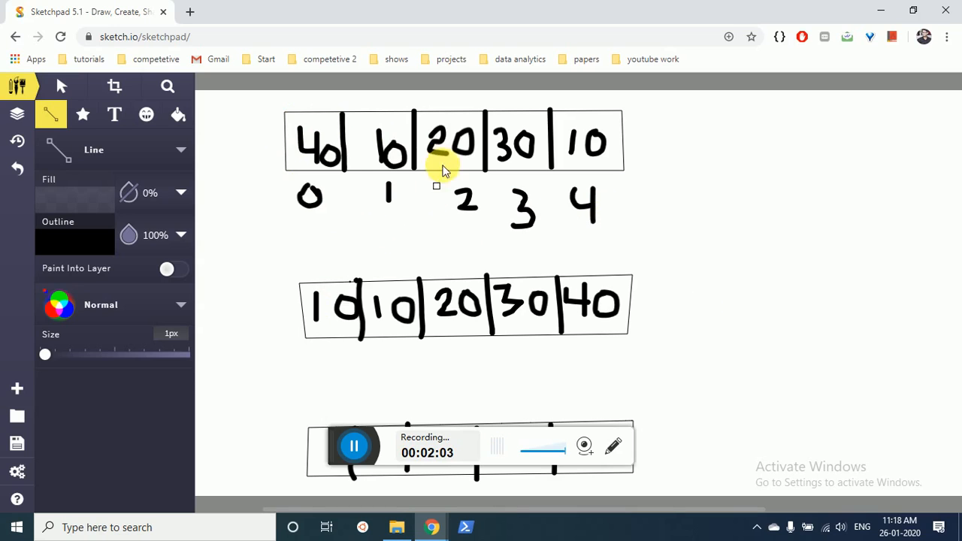
pyautogui.moveTo(307, 252)
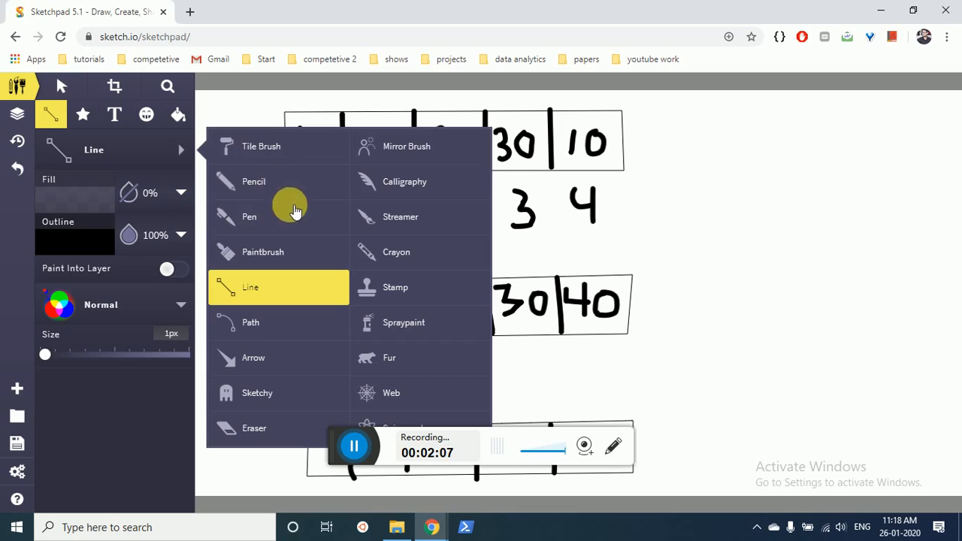
# Step: With the Pencil, write original index 2 above the sorted value 20
pyautogui.click(253, 180)
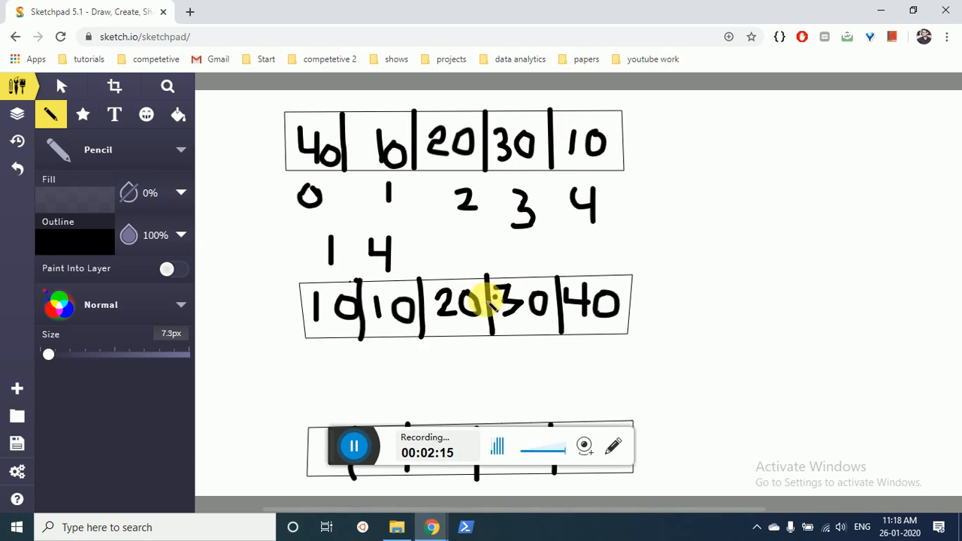
pyautogui.moveTo(451, 253)
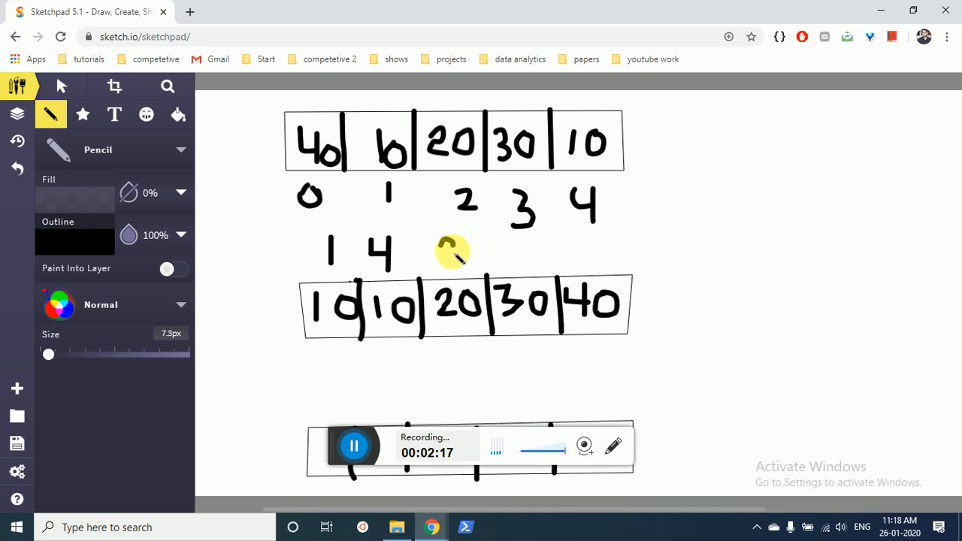
pyautogui.moveTo(448, 252); pyautogui.dragTo(514, 253)
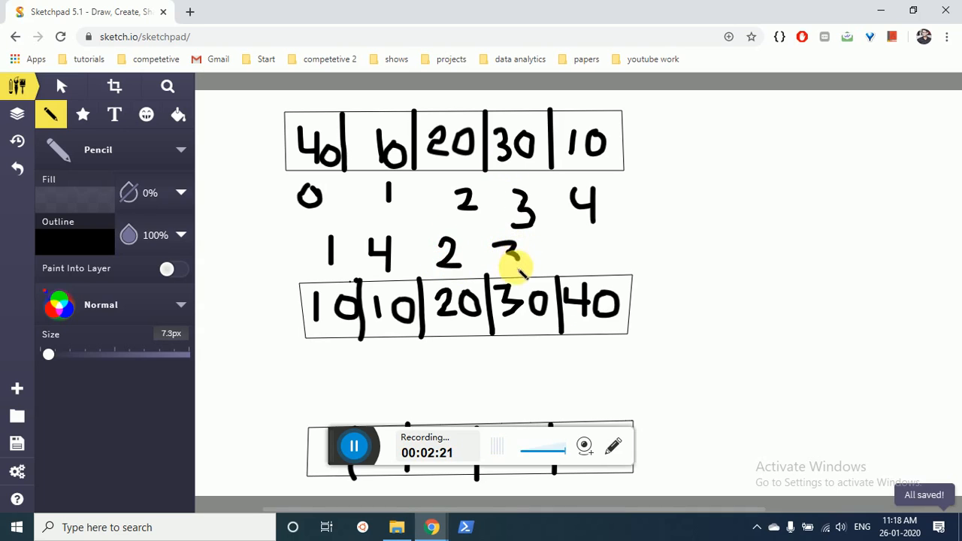
pyautogui.moveTo(572, 246)
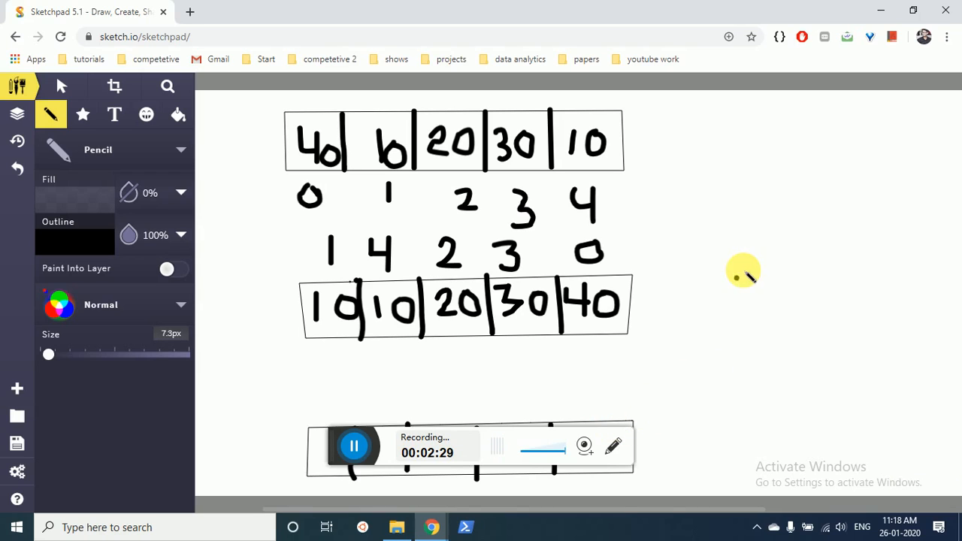
pyautogui.moveTo(374, 344)
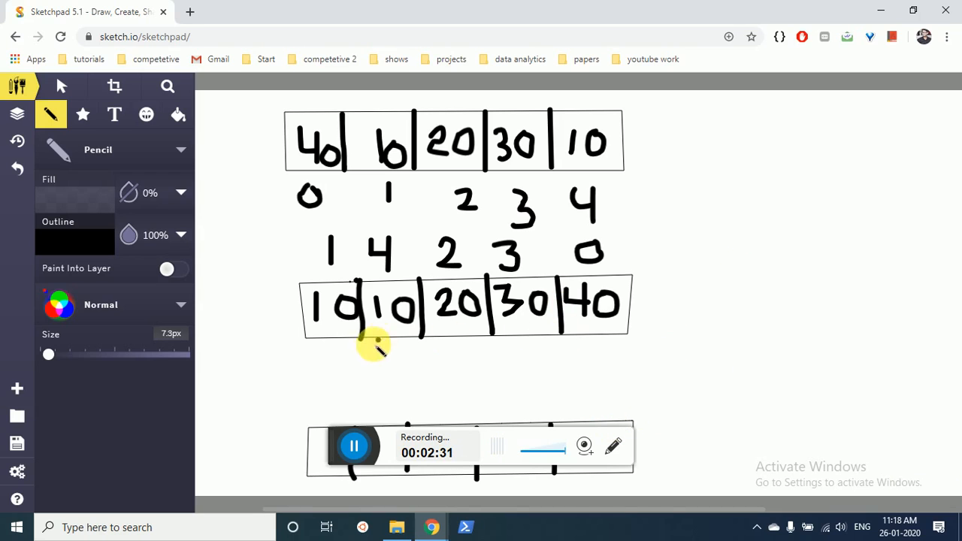
pyautogui.moveTo(58, 153)
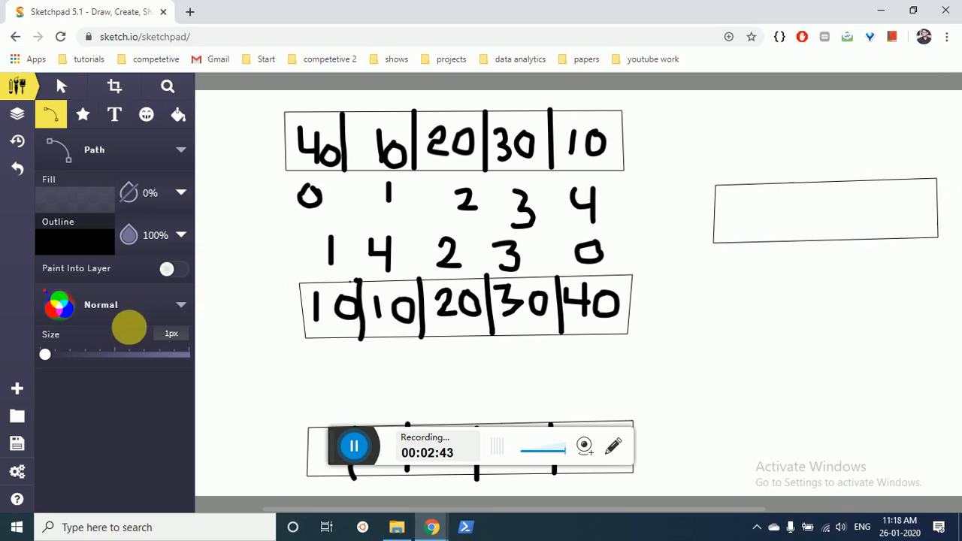
# Step: Return to the Pencil to write rank 1 into the result box's second slot
pyautogui.click(51, 114)
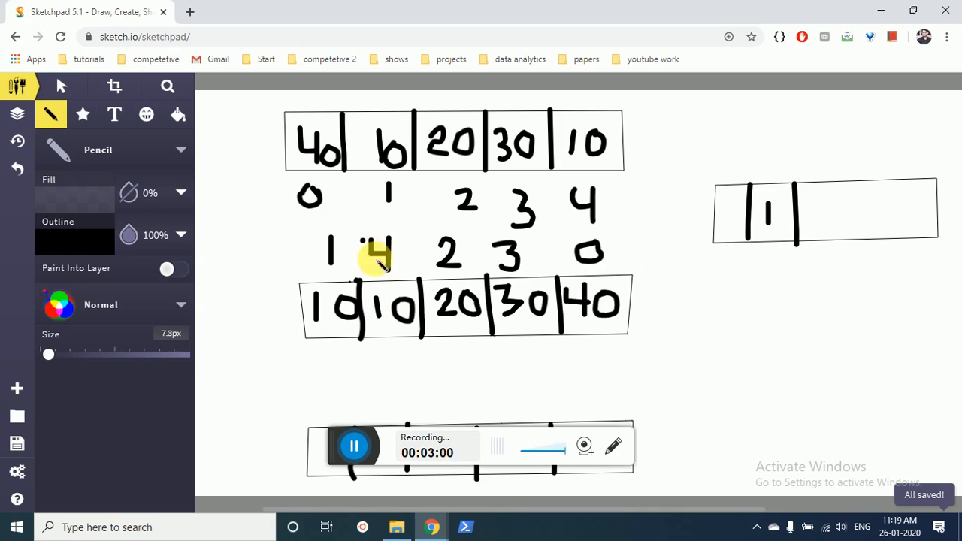
pyautogui.moveTo(836, 184)
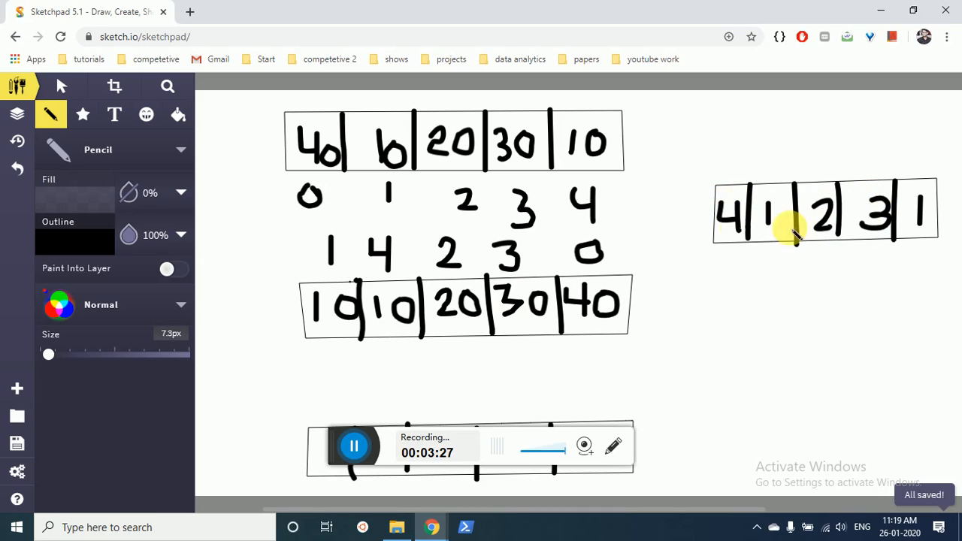
pyautogui.moveTo(869, 281)
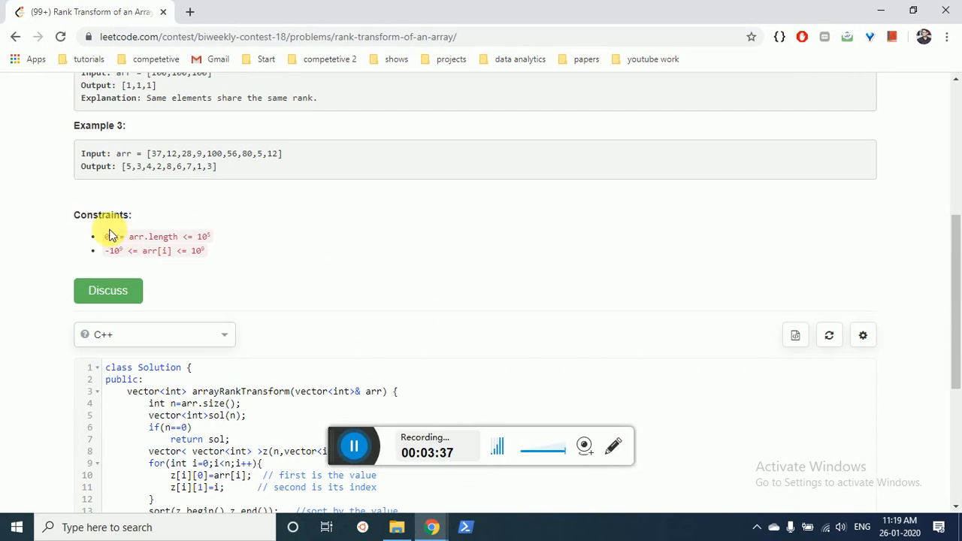
# Step: Scroll down the LeetCode editor through the C++ value–index sort and rank-counter solution
pyautogui.scroll(-3)
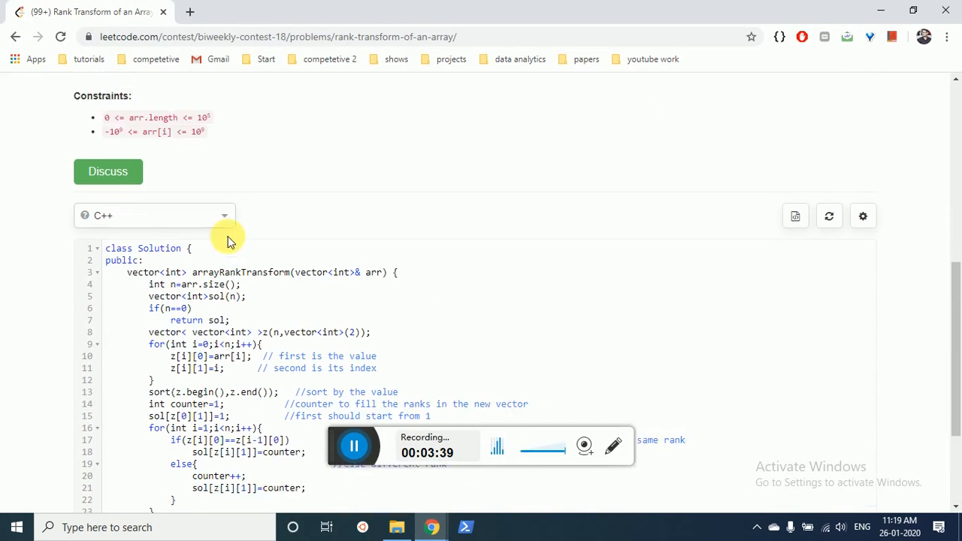
pyautogui.scroll(-3)
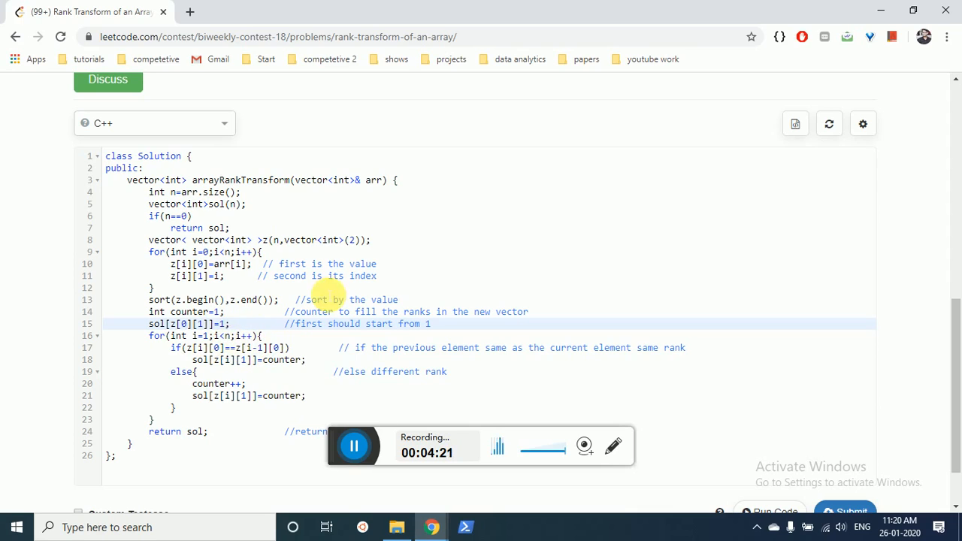
pyautogui.moveTo(459, 293)
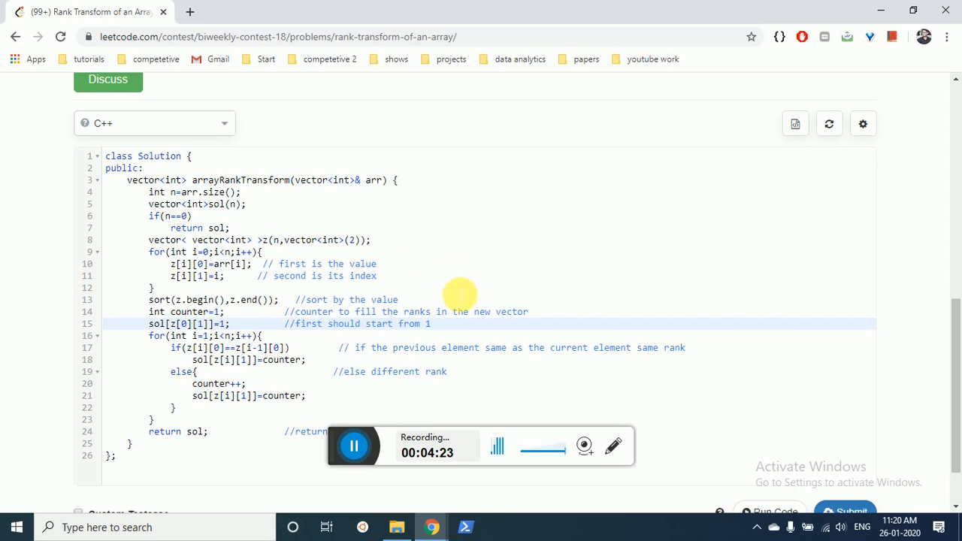
pyautogui.moveTo(484, 233)
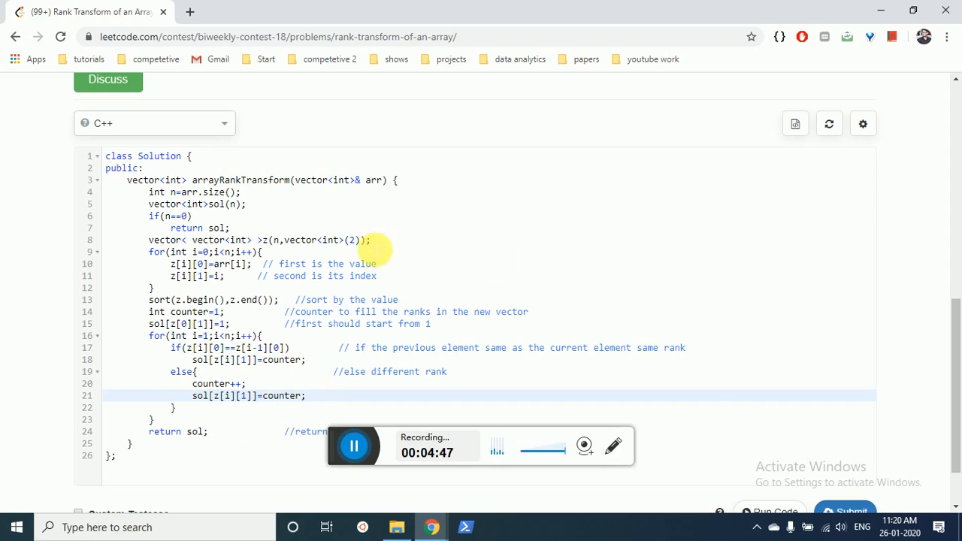
pyautogui.moveTo(303, 379)
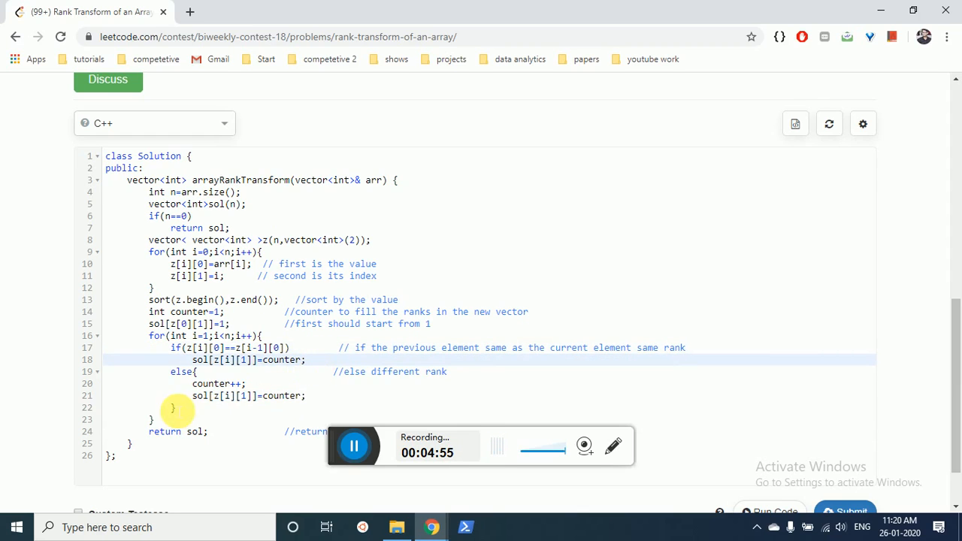
pyautogui.scroll(-3)
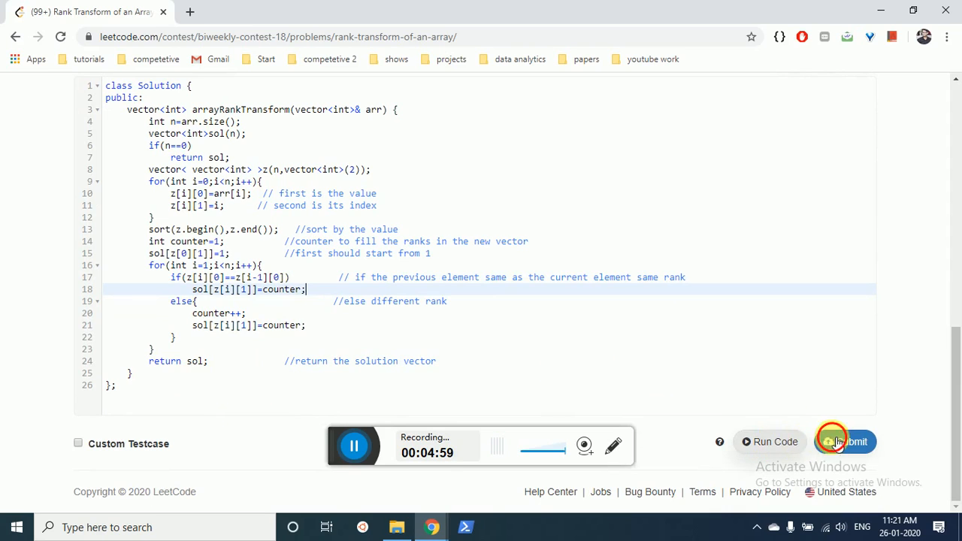
# Step: Submit the C++ solution to LeetCode for judging
pyautogui.click(845, 442)
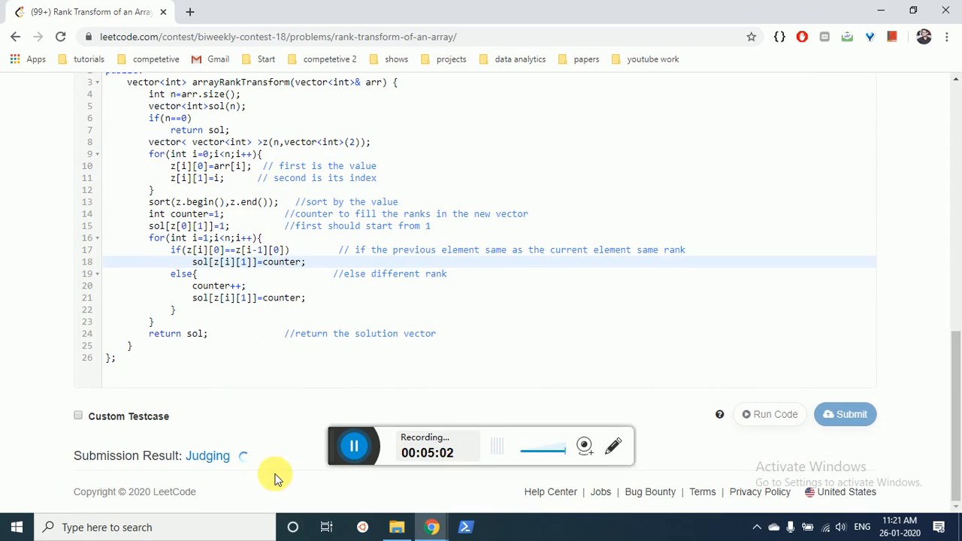
pyautogui.moveTo(292, 459)
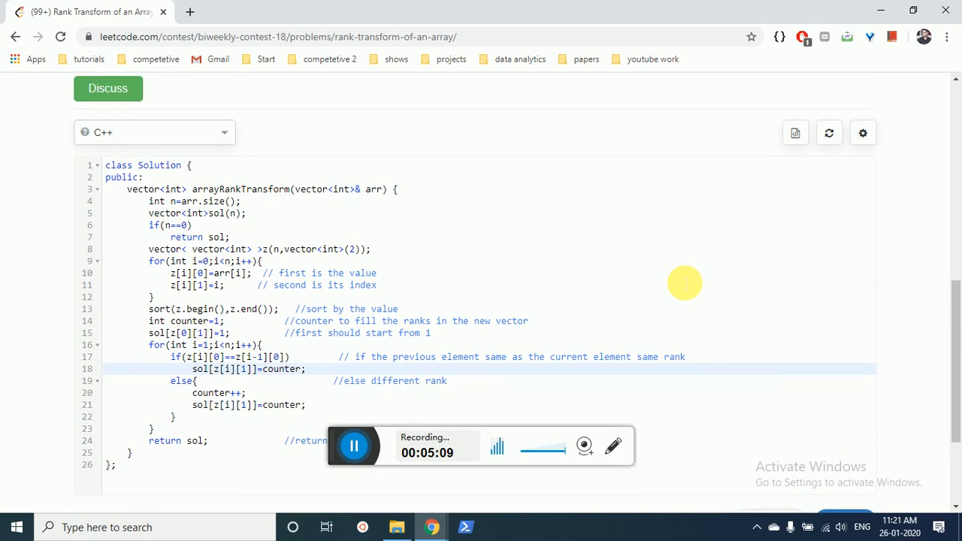
pyautogui.moveTo(373, 436)
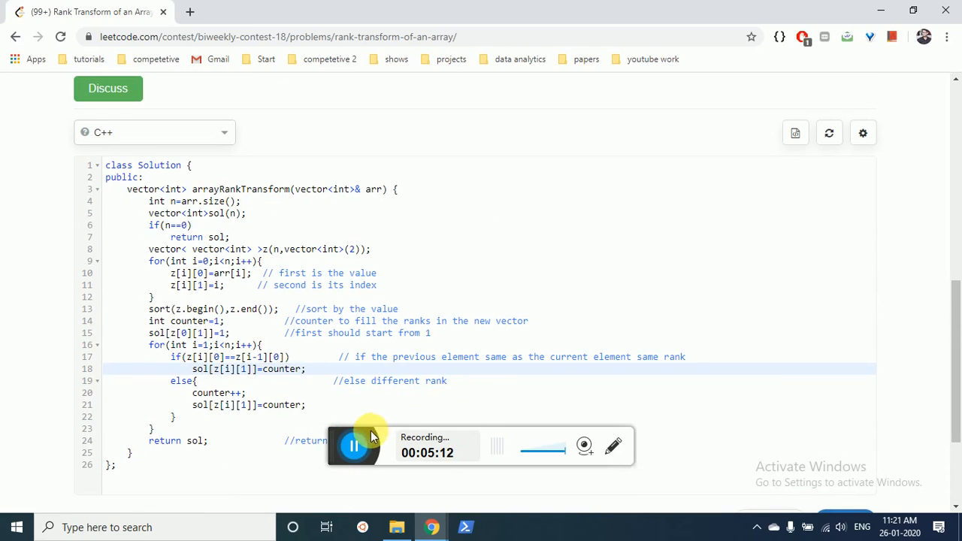